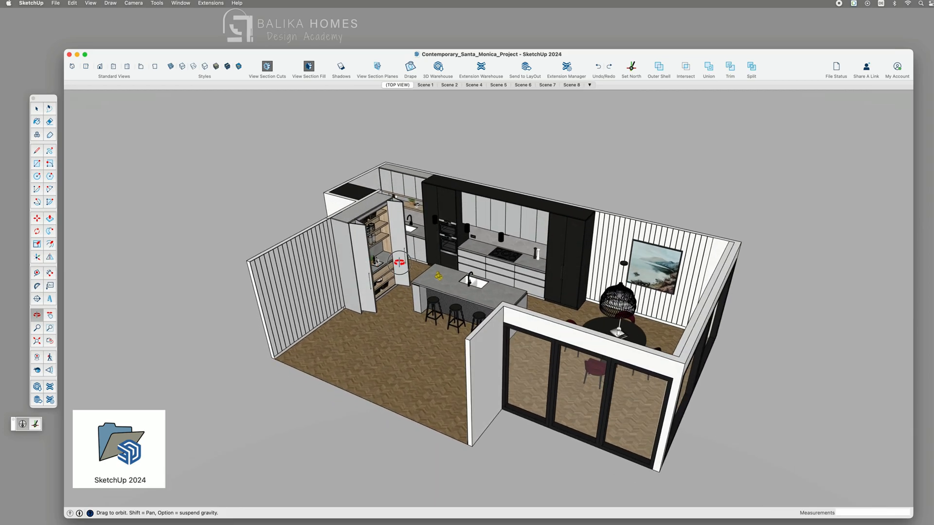
Orbit the kitchen, then step through the saved scenes to the straight-on island view.
{"action": "left_click_drag", "start_coordinate": [399, 262], "coordinate": [533, 260]}
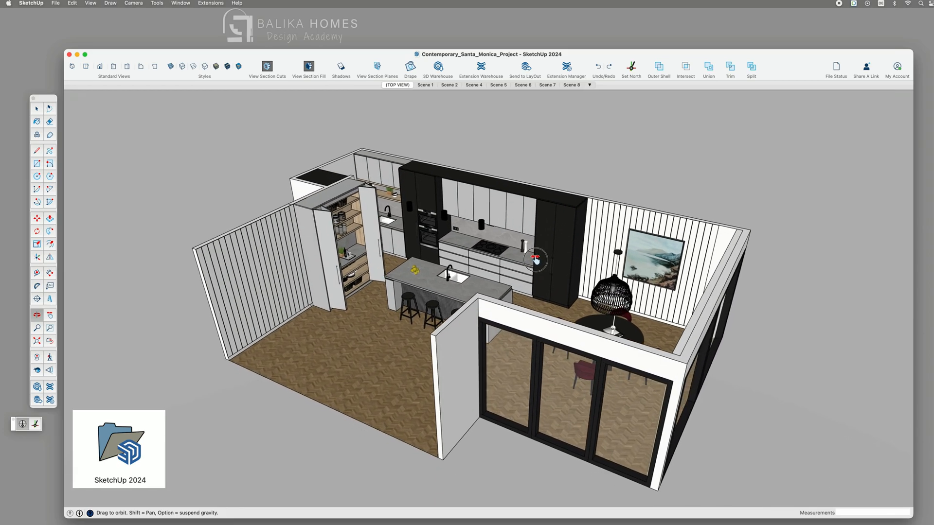
{"action": "left_click_drag", "start_coordinate": [533, 260], "coordinate": [381, 306]}
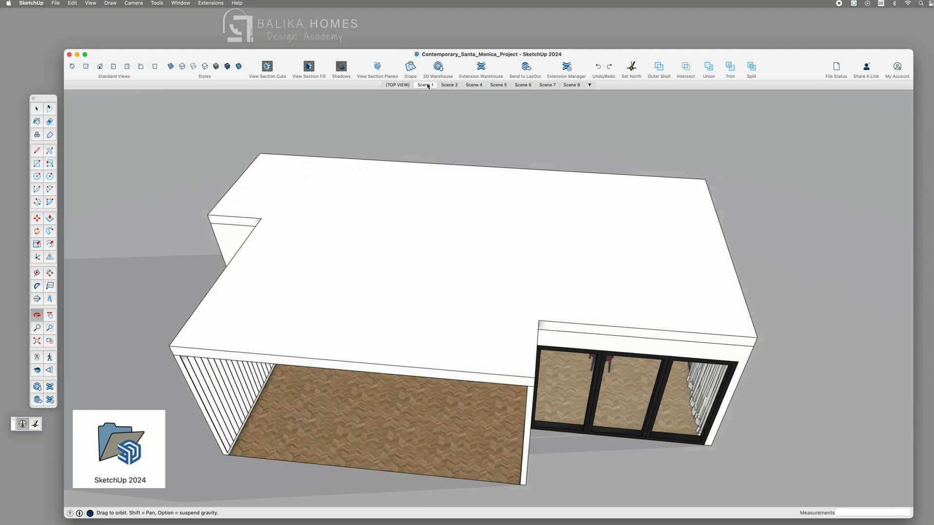
{"action": "left_click", "coordinate": [448, 85]}
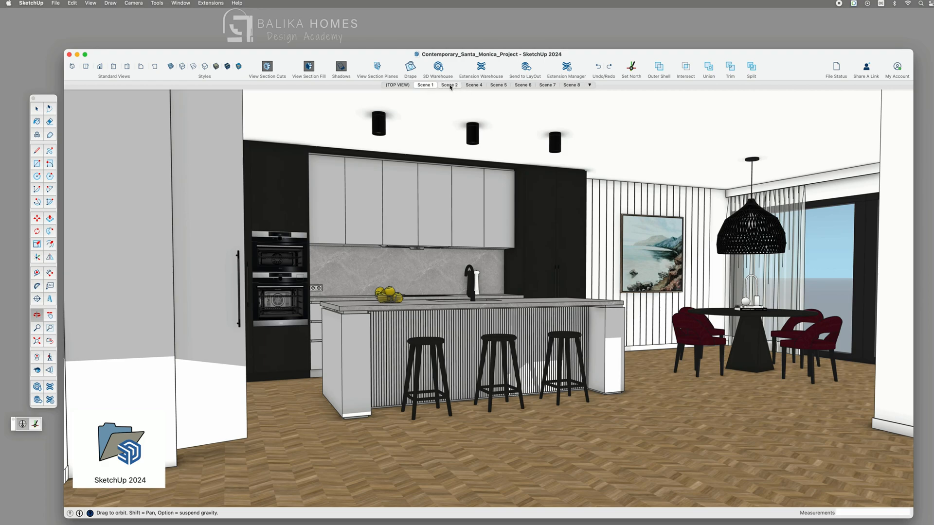
{"action": "left_click", "coordinate": [473, 85]}
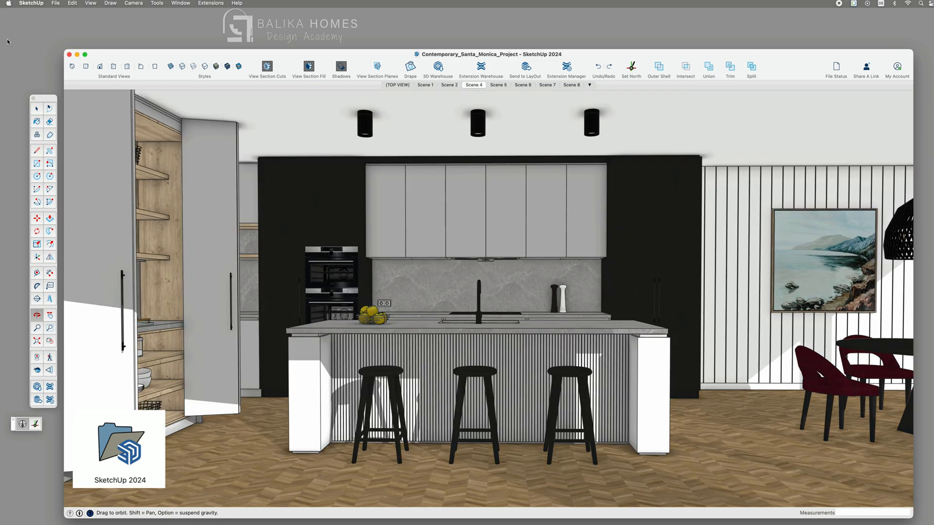
Start Share A Link from File > Trimble Connect and agree to save the model to the cloud.
{"action": "left_click", "coordinate": [55, 3]}
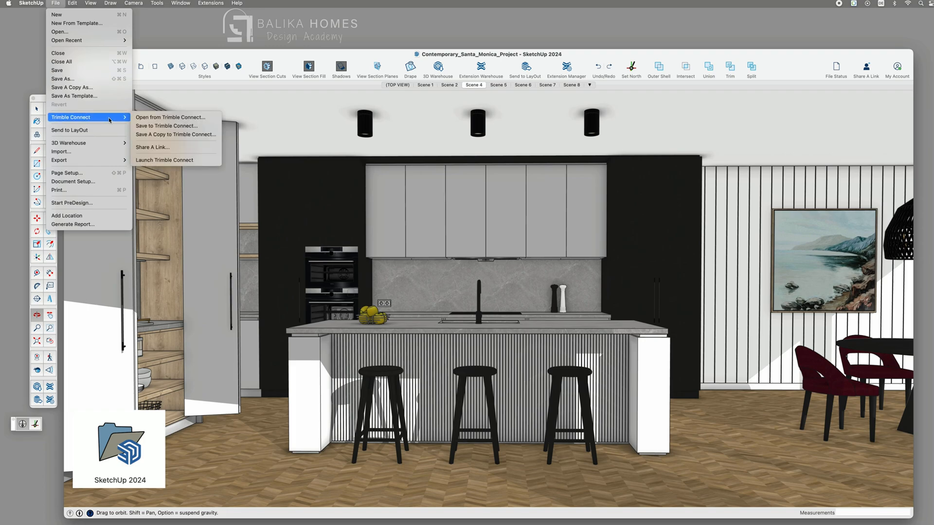
{"action": "mouse_move", "coordinate": [167, 125]}
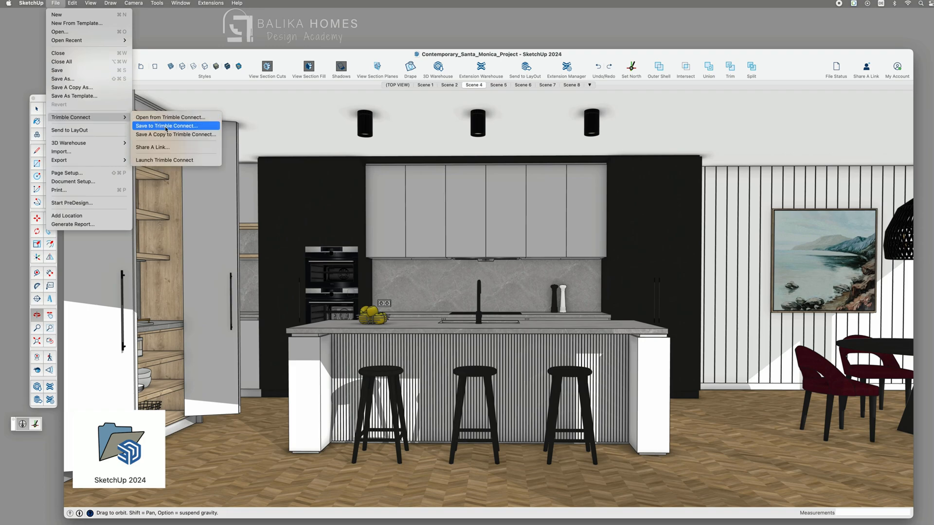
{"action": "mouse_move", "coordinate": [152, 147]}
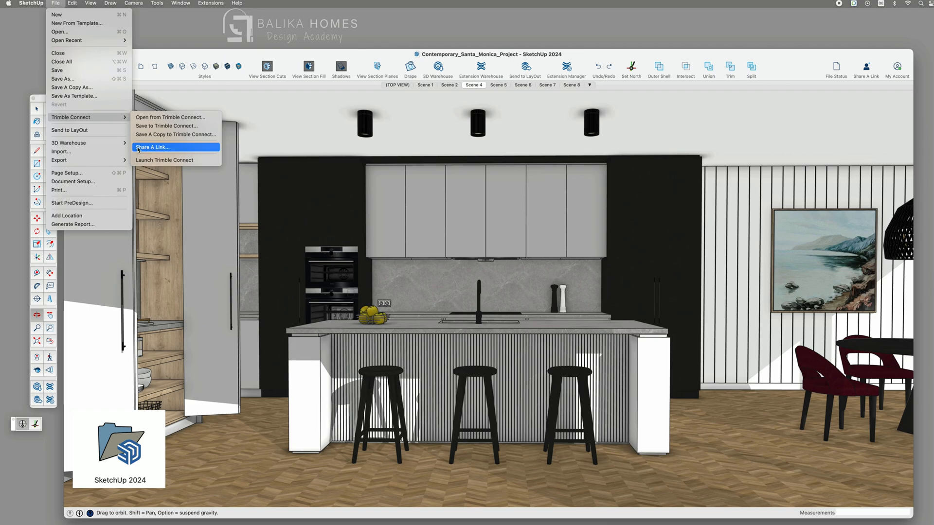
{"action": "left_click", "coordinate": [151, 147]}
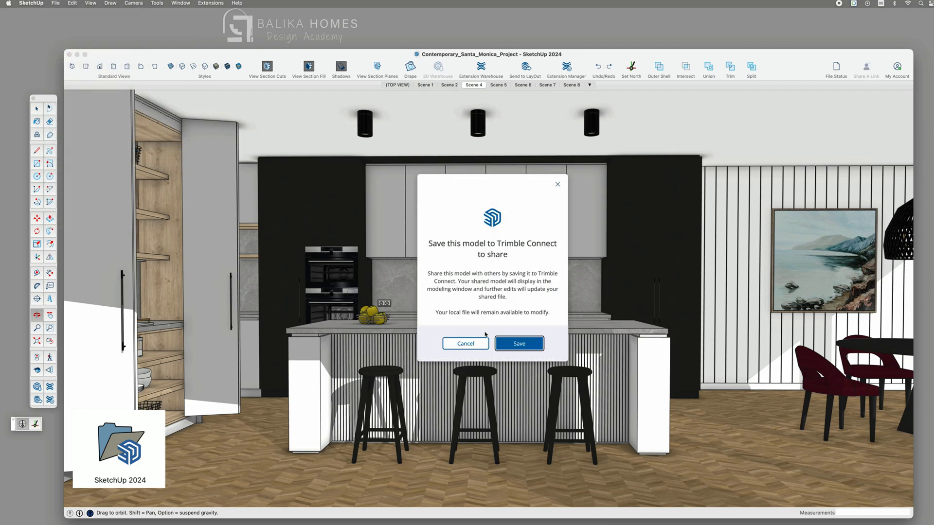
{"action": "left_click", "coordinate": [517, 343]}
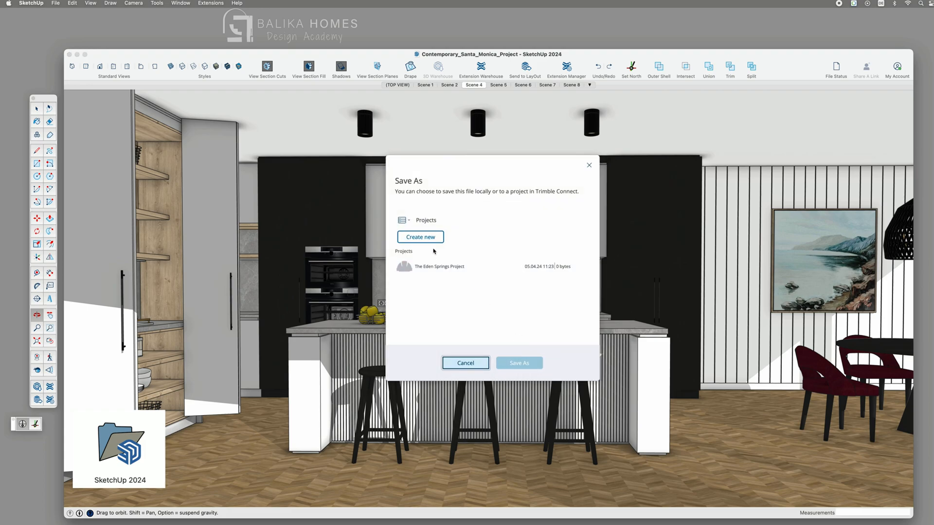
Save the Contemporary Santa Monica model into The Eden Springs Project on Trimble Connect.
{"action": "left_click", "coordinate": [440, 266]}
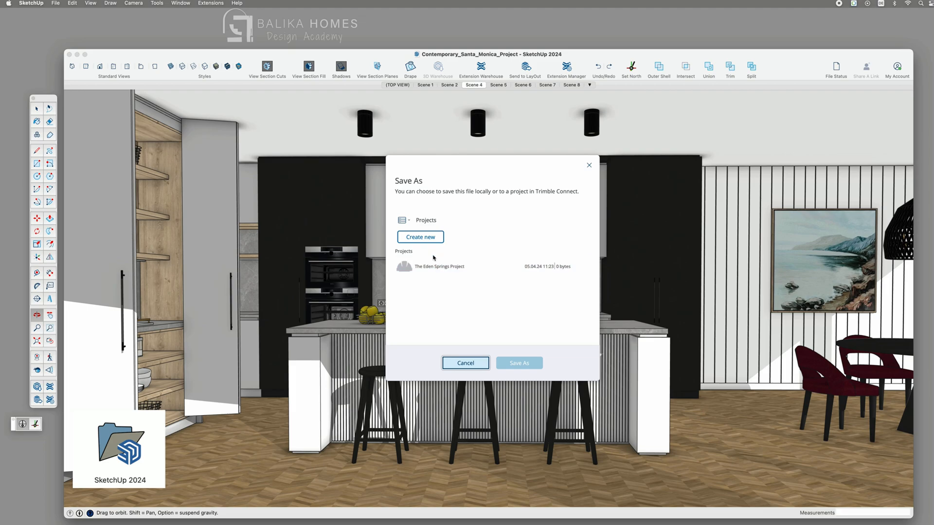
{"action": "left_click", "coordinate": [440, 266]}
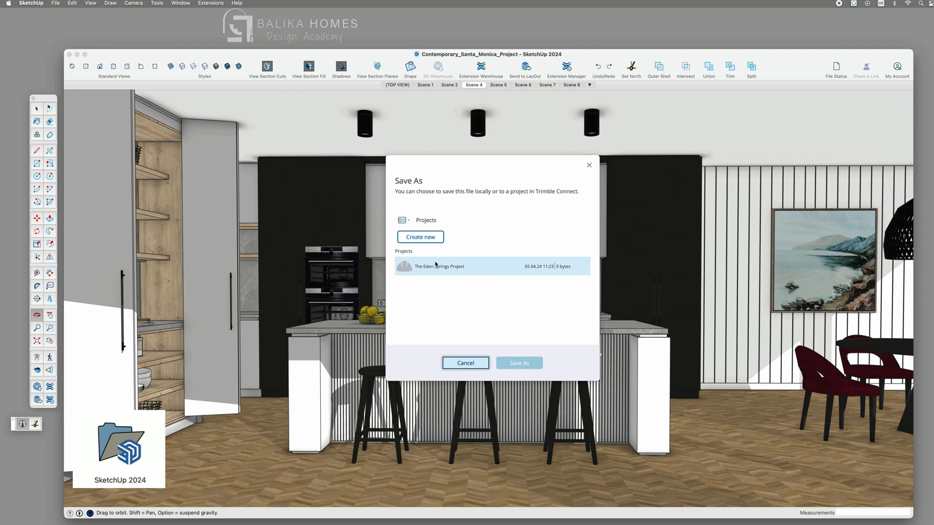
{"action": "mouse_move", "coordinate": [435, 266]}
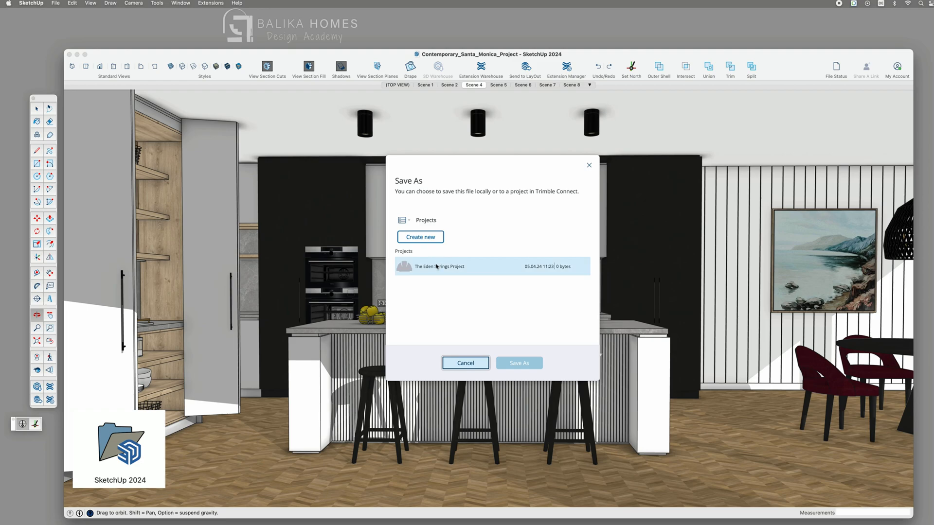
{"action": "double_click", "coordinate": [440, 266]}
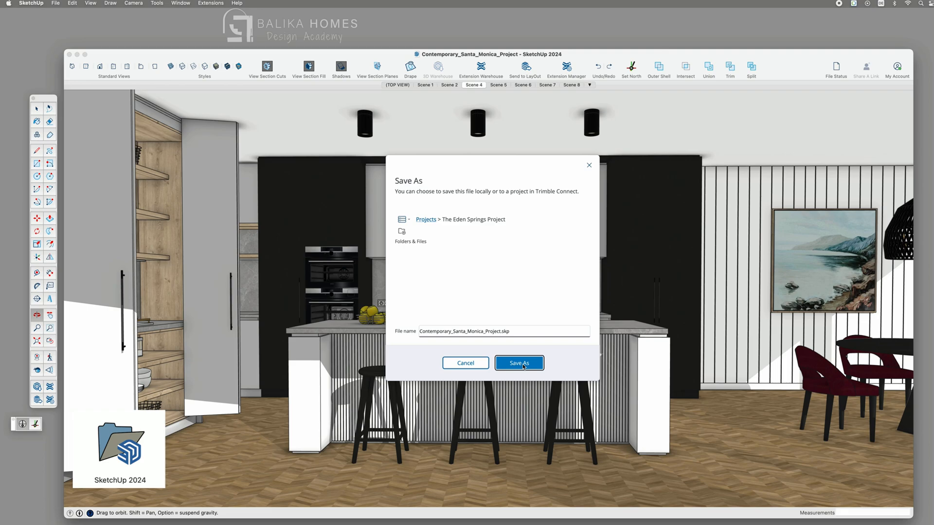
{"action": "left_click", "coordinate": [517, 363]}
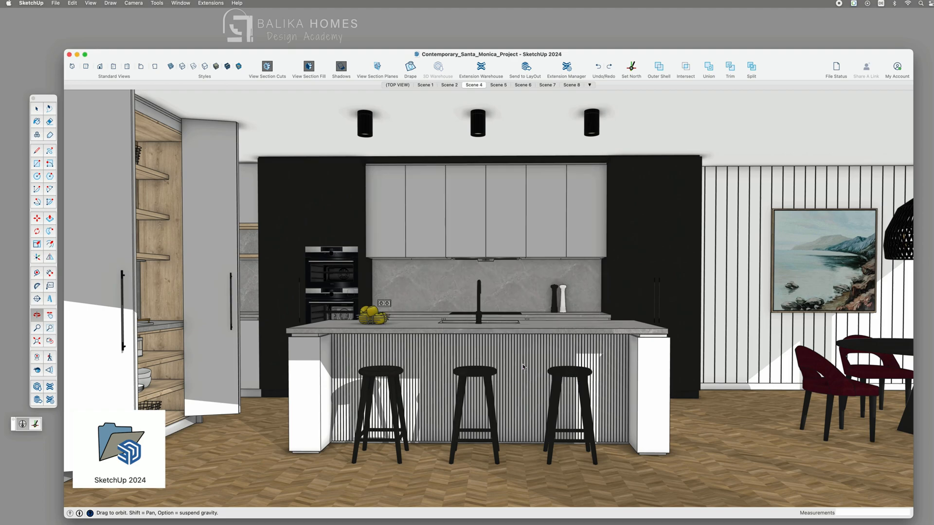
Check the cloud File Status, then launch Trimble Connect in the web browser.
{"action": "left_click", "coordinate": [836, 67]}
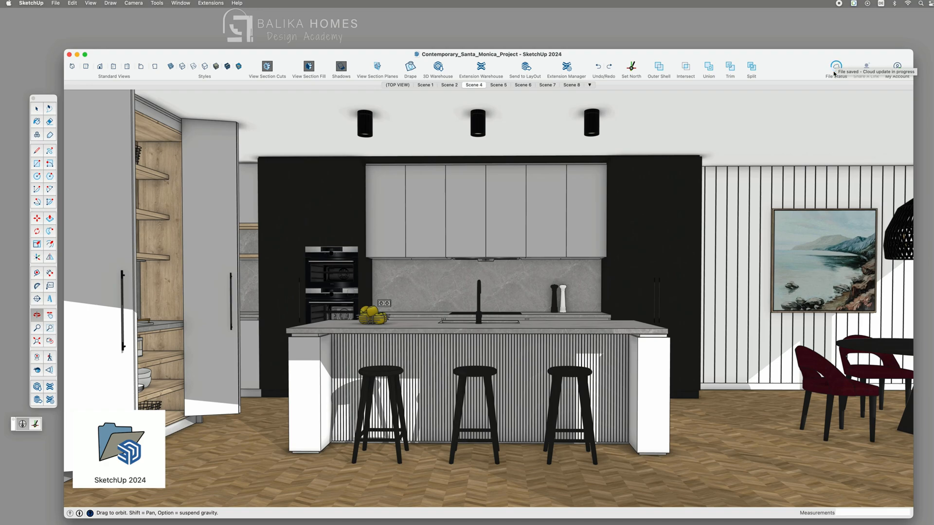
{"action": "left_click", "coordinate": [56, 4]}
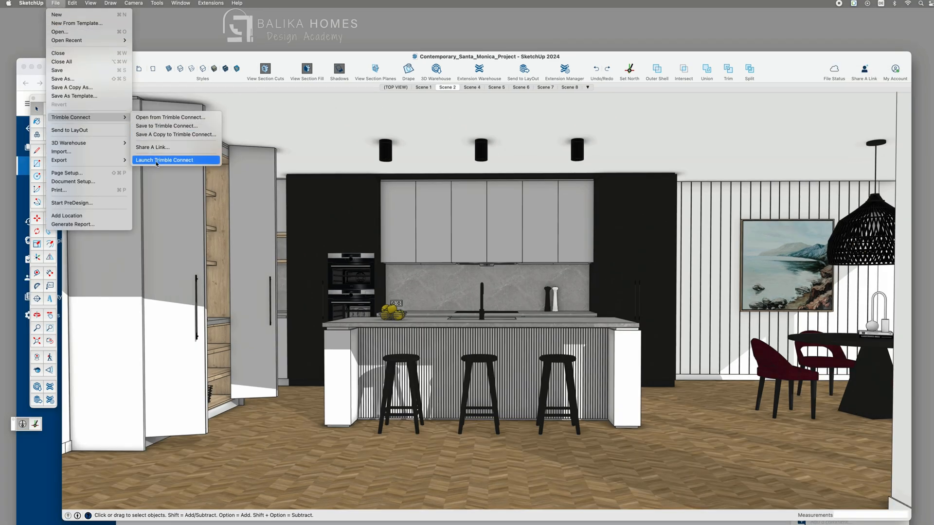
{"action": "left_click", "coordinate": [164, 159]}
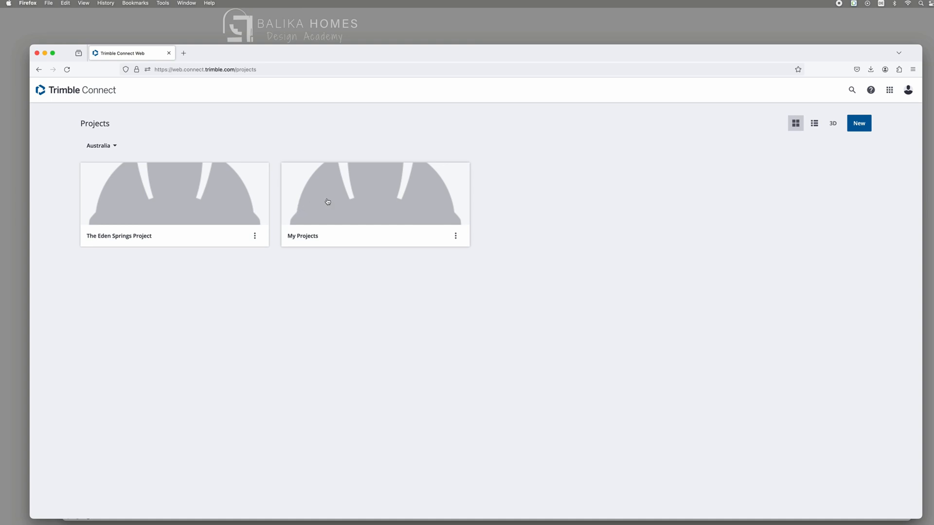
Verify Contemporary_Santa_Monica_Project.skp (74.33 MB) in the project's data folder, then return to SketchUp.
{"action": "left_click", "coordinate": [374, 194]}
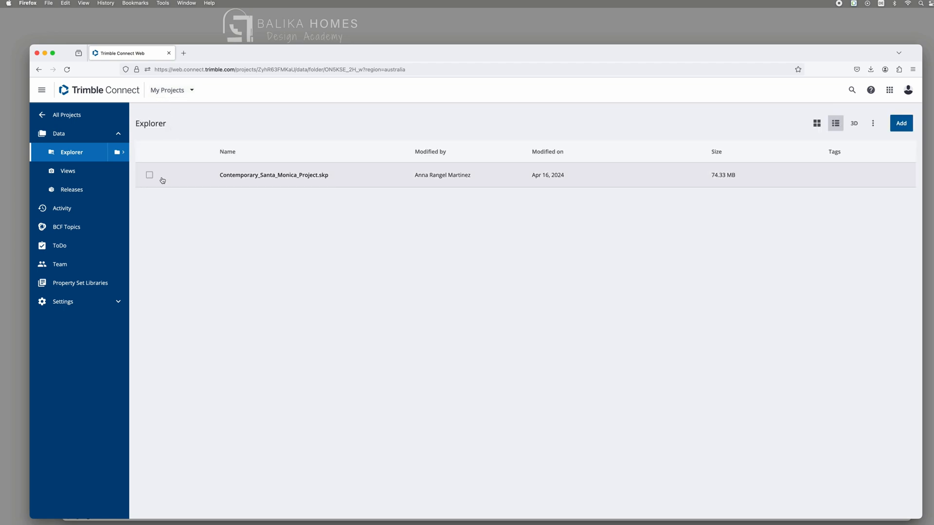
{"action": "left_click", "coordinate": [149, 175]}
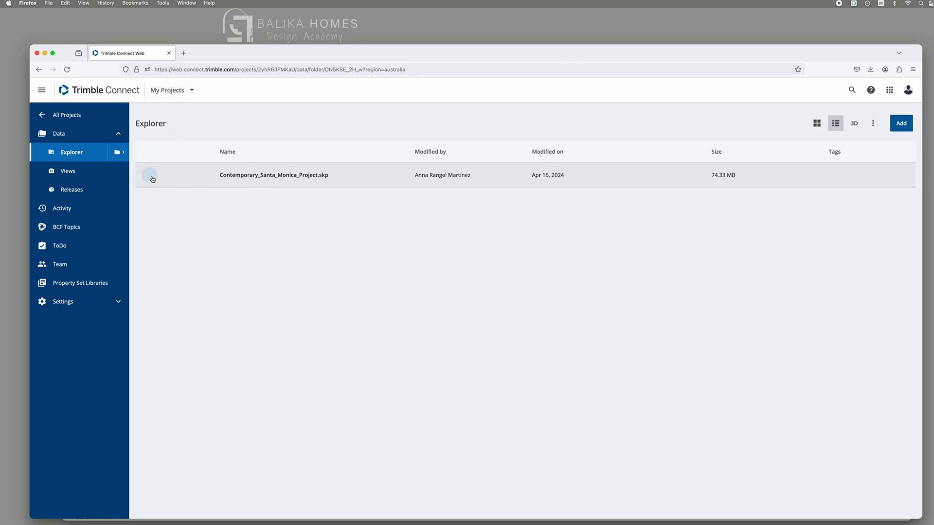
{"action": "left_click", "coordinate": [149, 174]}
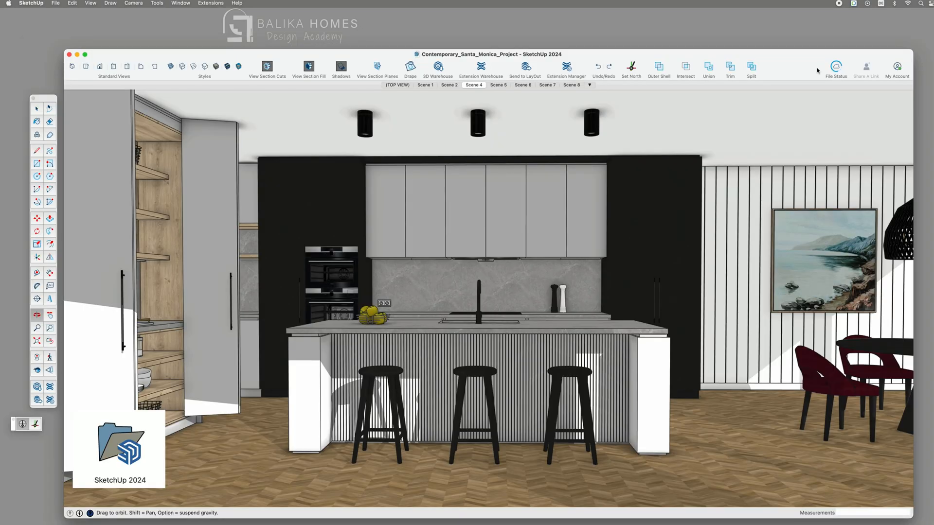
Switch on 'Create a sharable link' and select the generated URL for the kitchen model.
{"action": "left_click", "coordinate": [865, 67]}
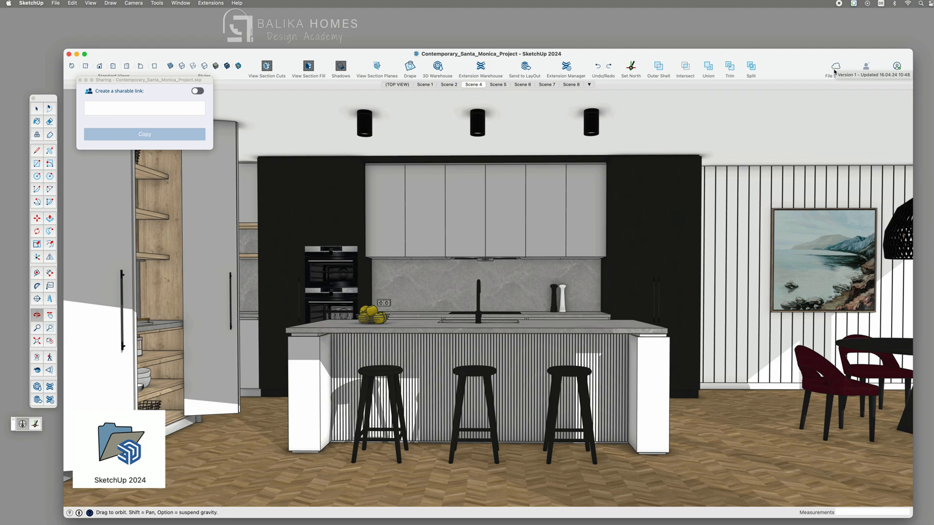
{"action": "mouse_move", "coordinate": [838, 76]}
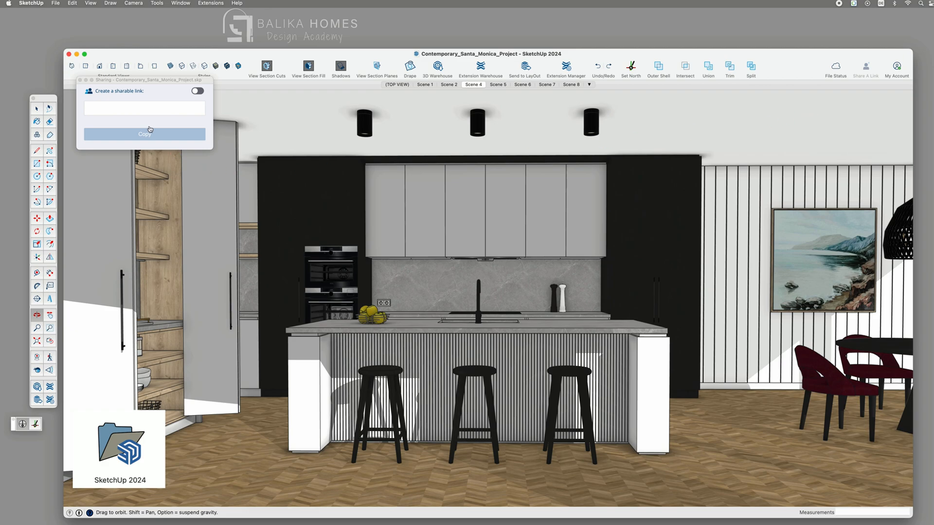
{"action": "mouse_move", "coordinate": [149, 94]}
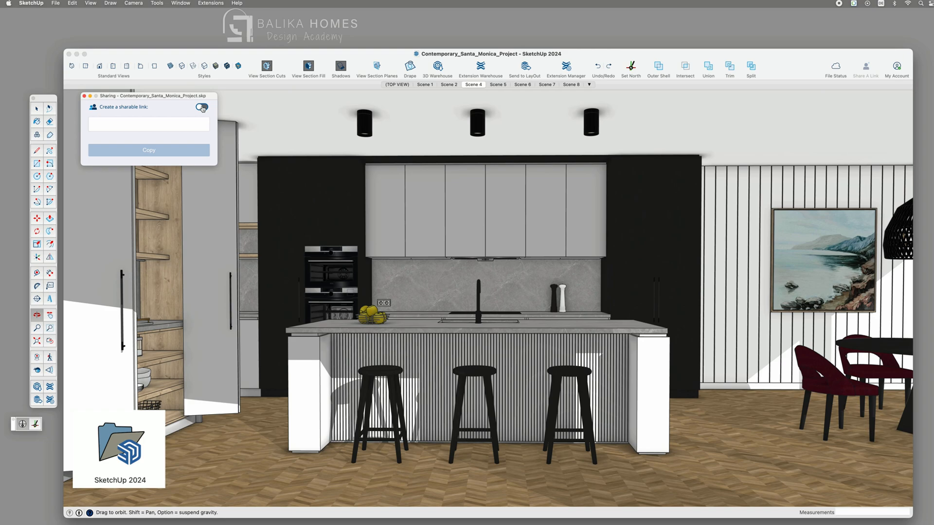
{"action": "left_click", "coordinate": [202, 107]}
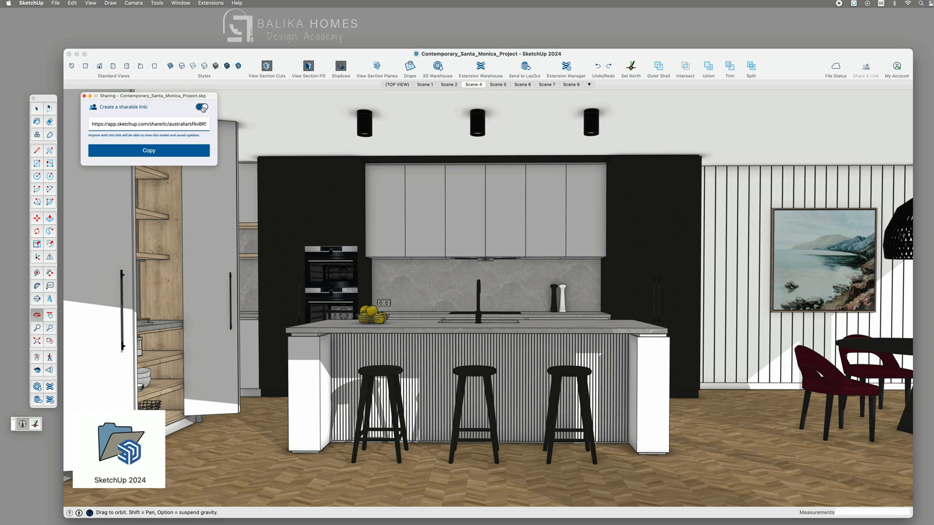
{"action": "left_click", "coordinate": [202, 106]}
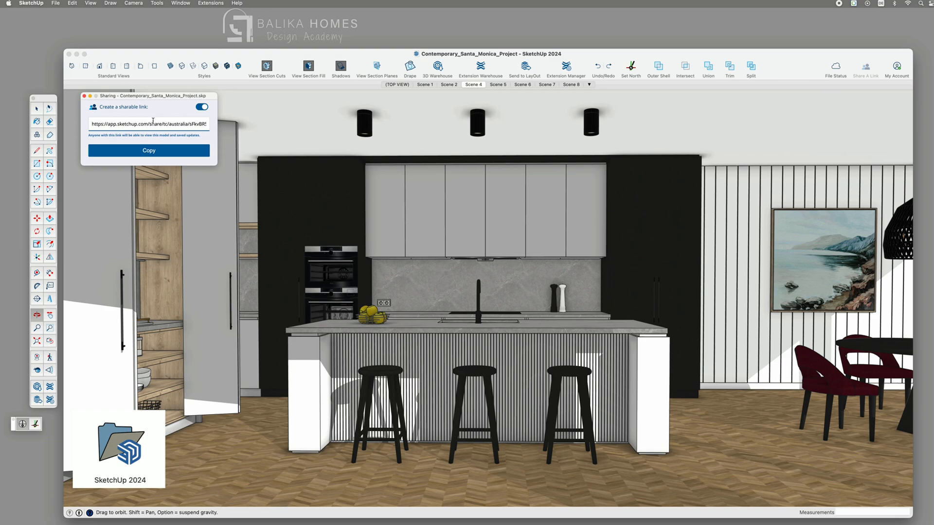
{"action": "left_click", "coordinate": [149, 151]}
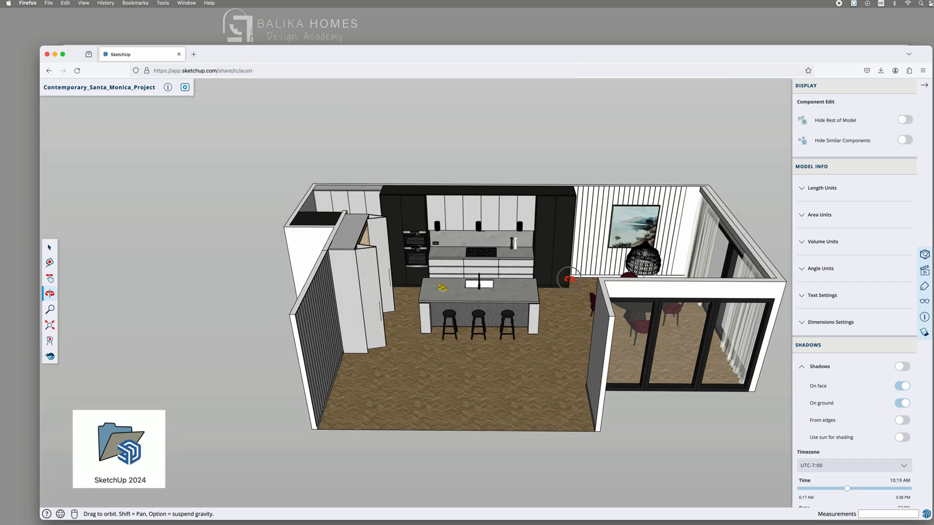
Orbit in close to the pantry cabinet, then back out to see the whole kitchen.
{"action": "left_click_drag", "start_coordinate": [569, 278], "coordinate": [357, 298]}
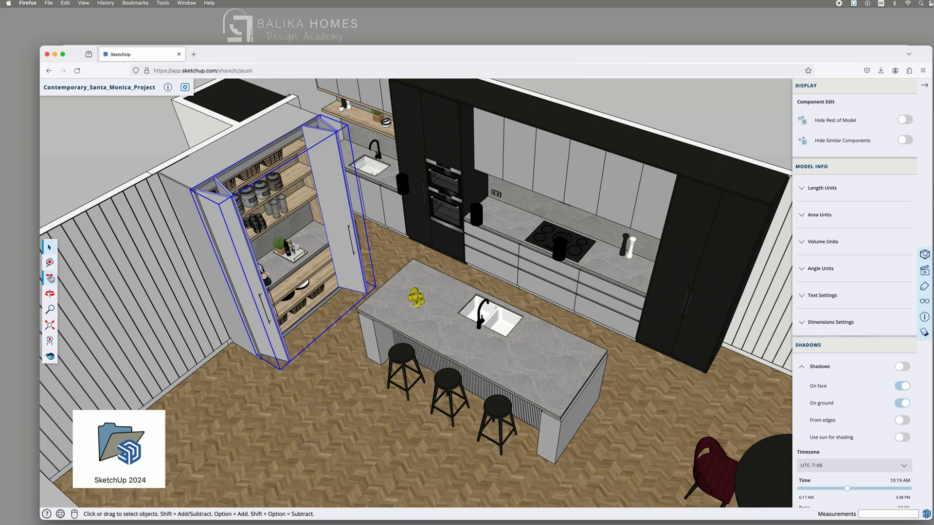
{"action": "left_click_drag", "start_coordinate": [321, 372], "coordinate": [325, 371]}
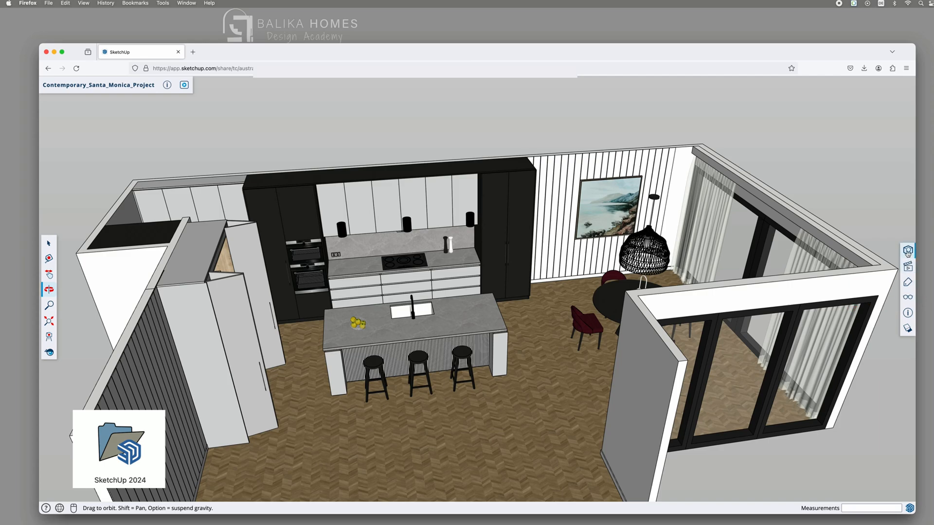
{"action": "left_click", "coordinate": [908, 266]}
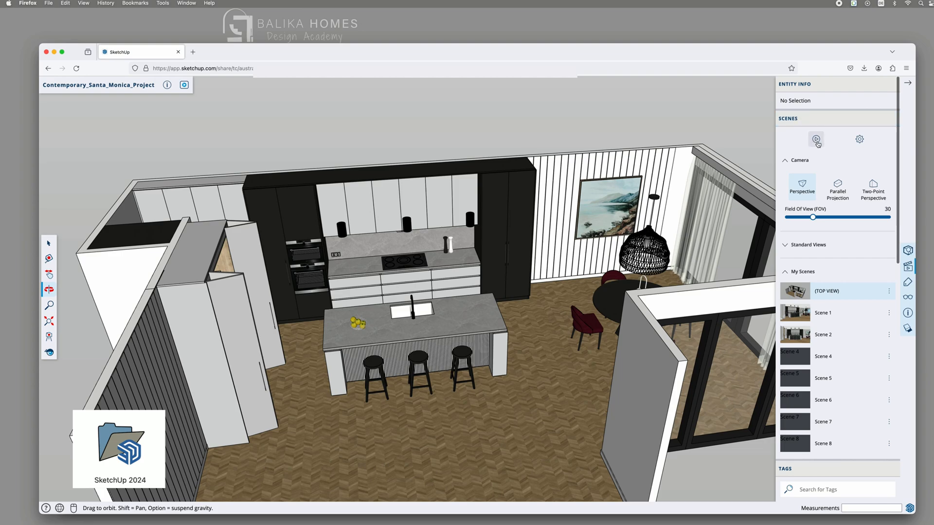
{"action": "left_click", "coordinate": [822, 313]}
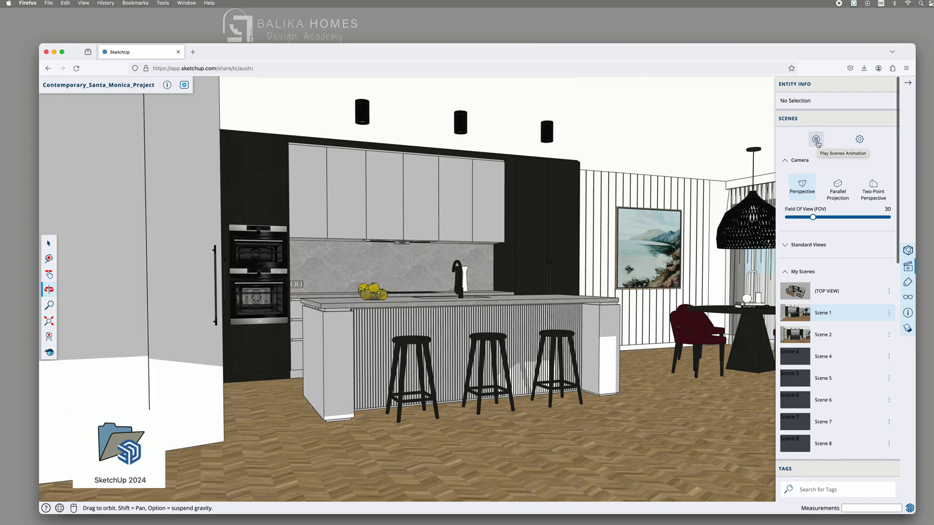
{"action": "left_click", "coordinate": [823, 356]}
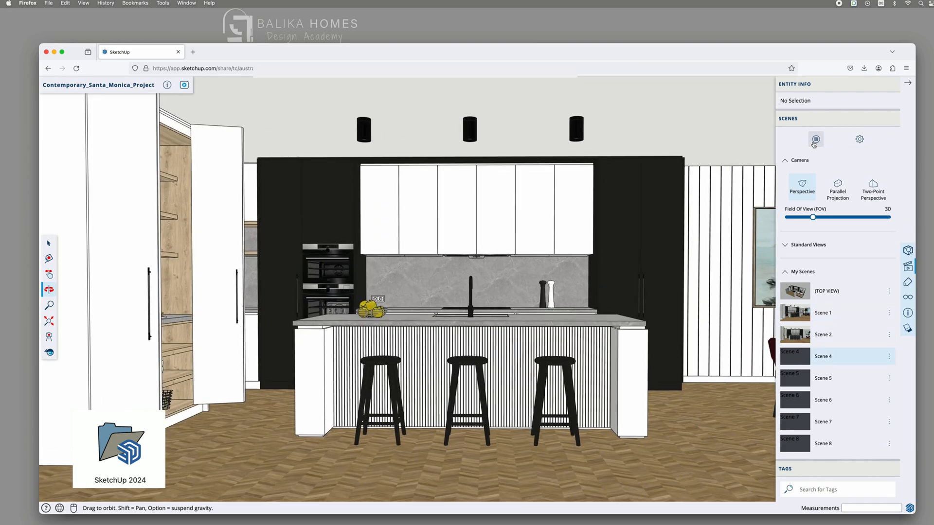
{"action": "left_click", "coordinate": [823, 378]}
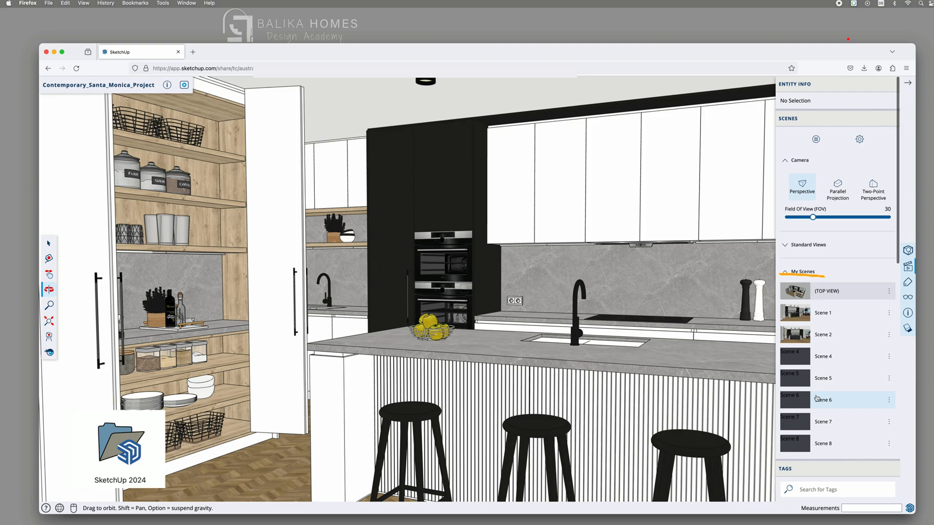
{"action": "left_click", "coordinate": [822, 422]}
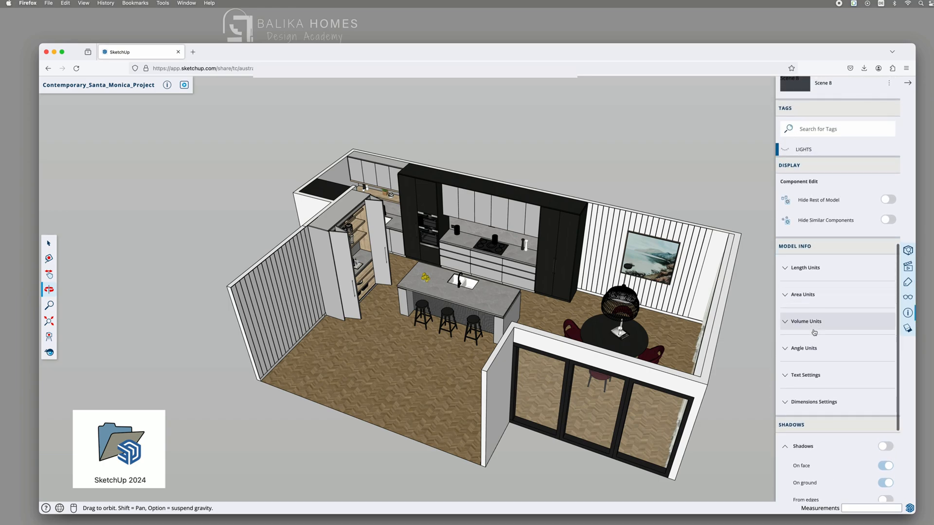
{"action": "scroll", "scroll_direction": "down", "scroll_amount": 3}
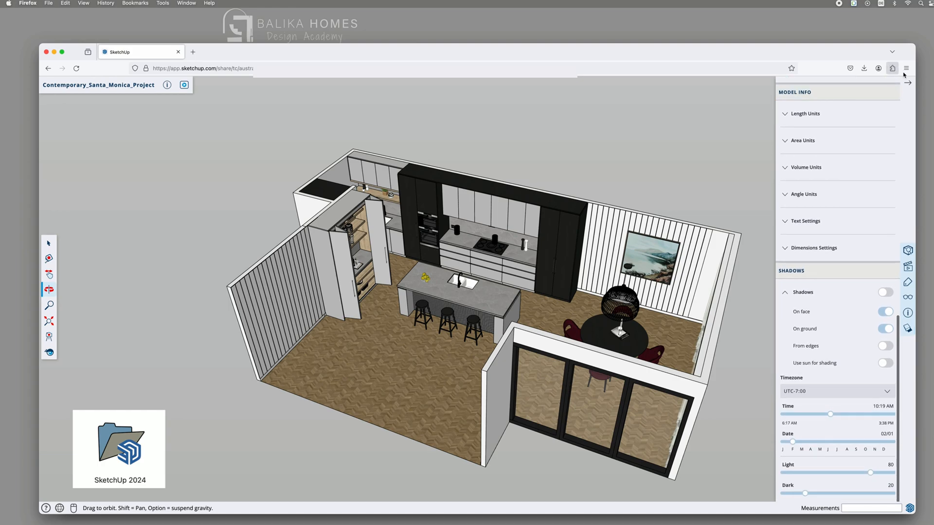
{"action": "left_click", "coordinate": [892, 68]}
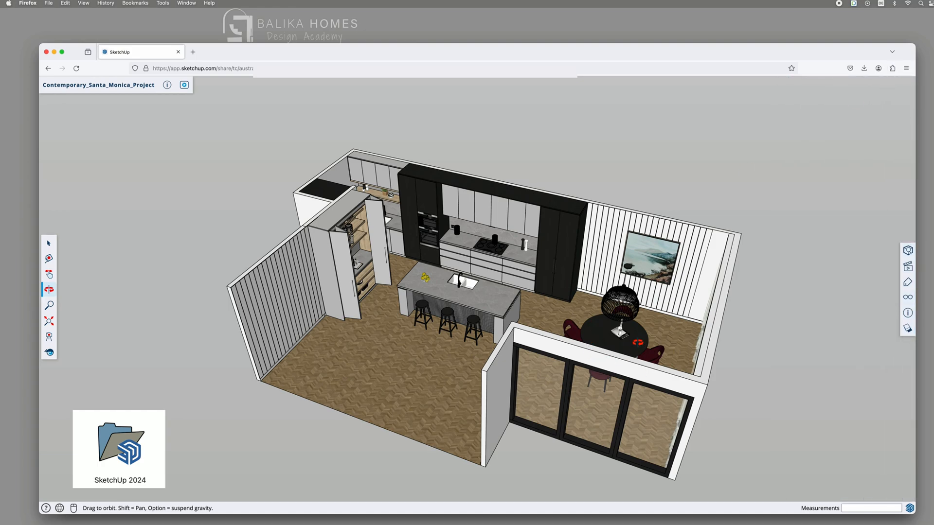